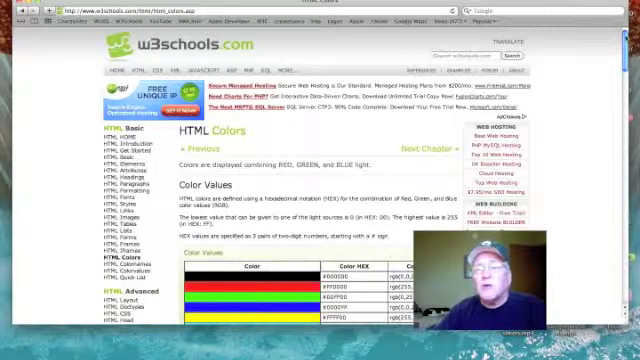
Scroll the HTML Colors page down to the Color Values table of hex and RGB codes.
scroll("down", 3)
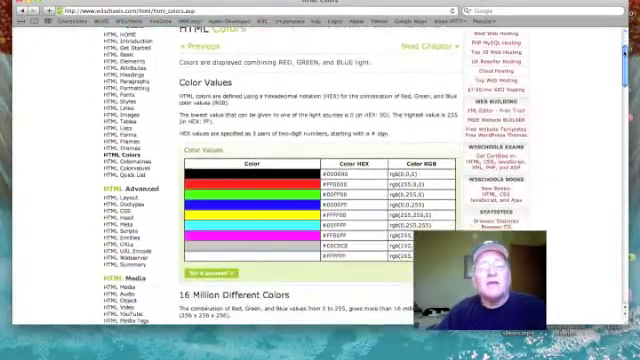
scroll("down", 3)
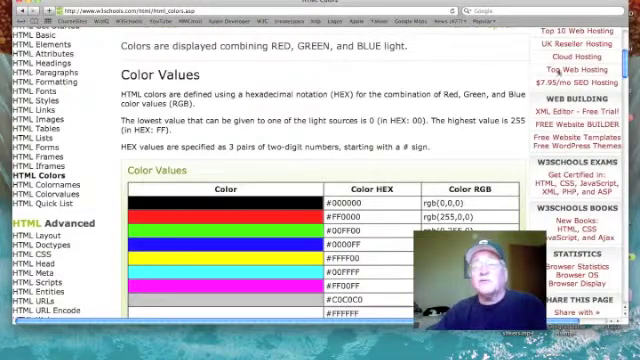
Highlight #000000 for black and #FF0000 for red, then move on to the HTML Color Names page.
scroll("down", 3)
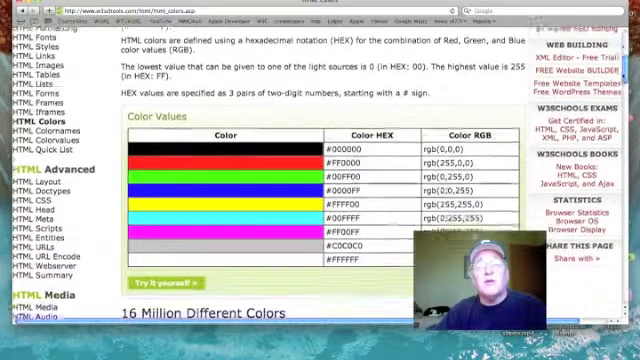
scroll("down", 3)
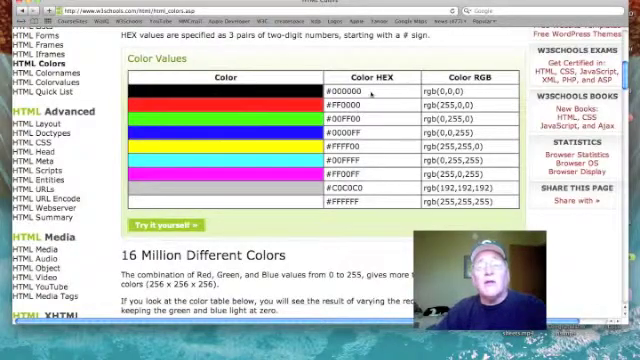
double_click(348, 91)
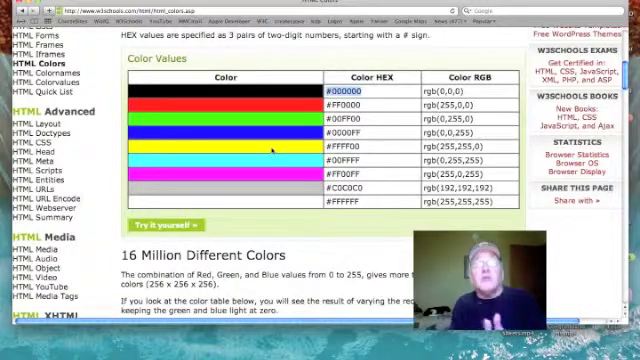
mouse_move(278, 150)
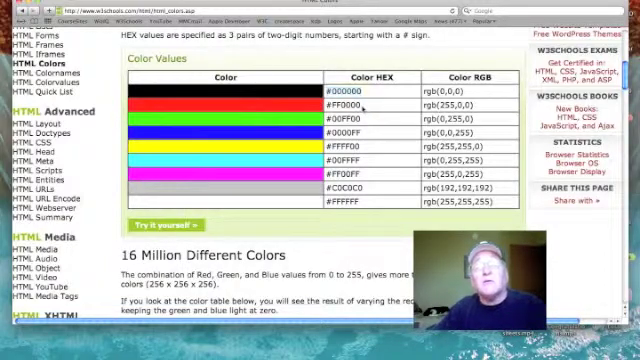
double_click(345, 103)
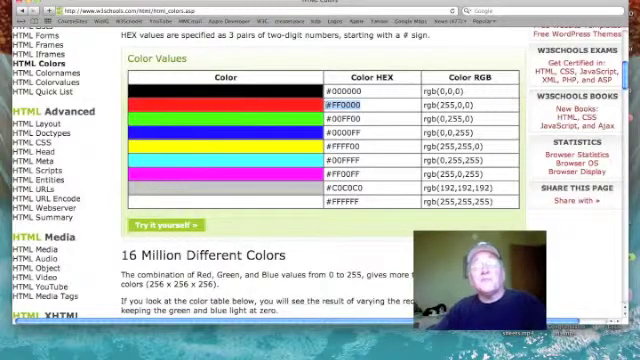
left_click(359, 115)
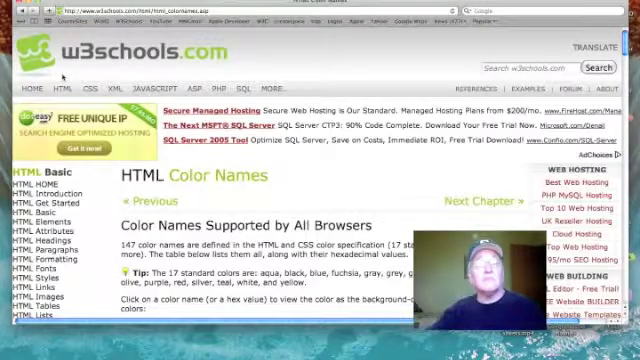
scroll("down", 3)
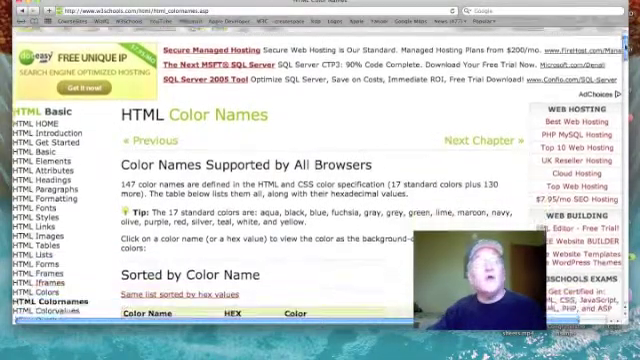
scroll("down", 3)
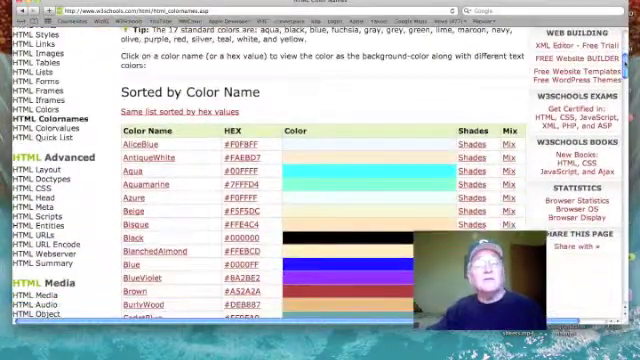
scroll("down", 3)
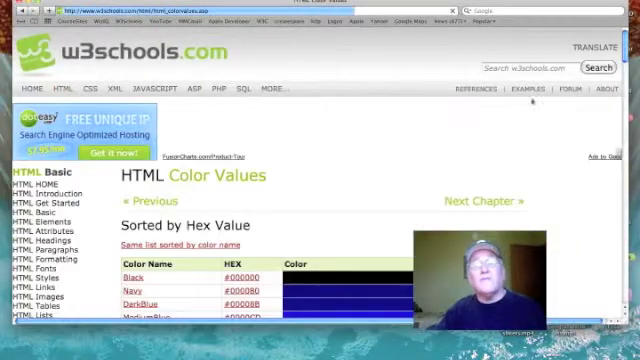
scroll("down", 3)
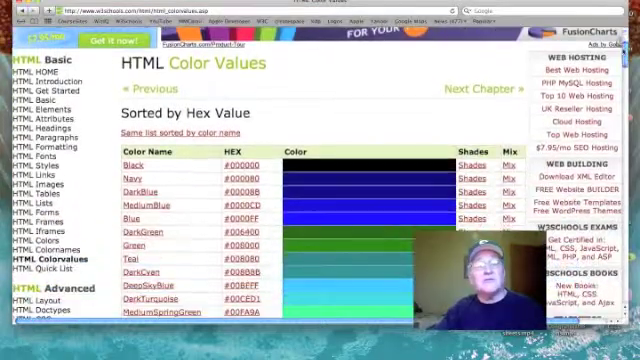
scroll("down", 3)
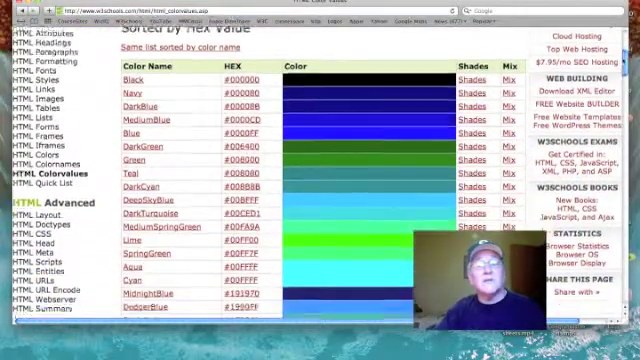
scroll("down", 3)
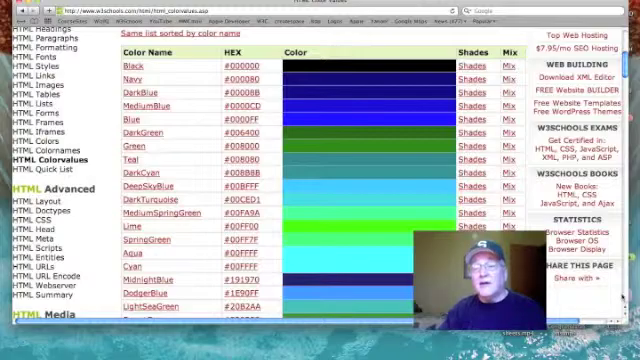
scroll("down", 3)
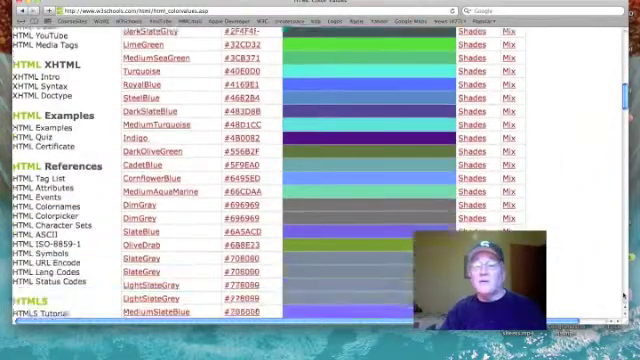
scroll("down", 3)
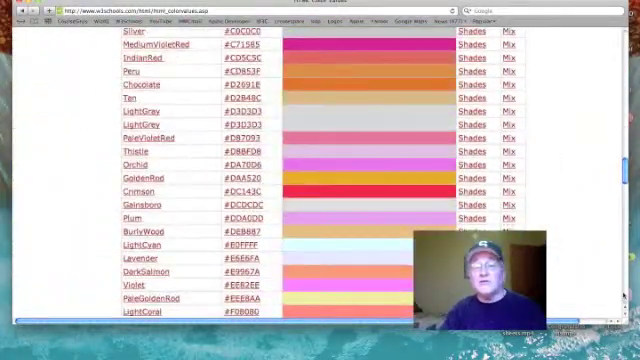
scroll("up", 3)
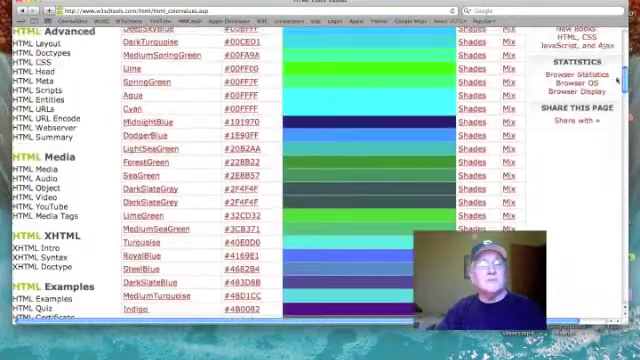
scroll("up", 3)
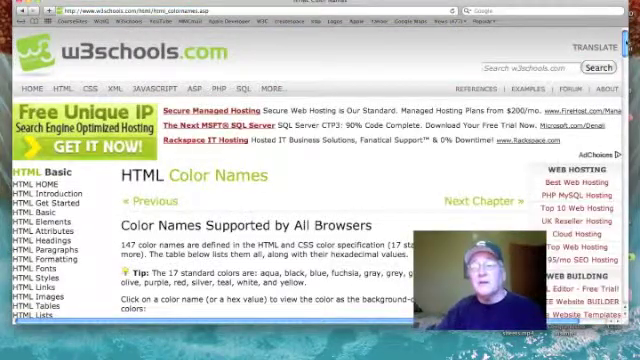
Scroll the alphabetical color names list down to DarkSlateBlue #483D8B and its Shades link.
scroll("down", 3)
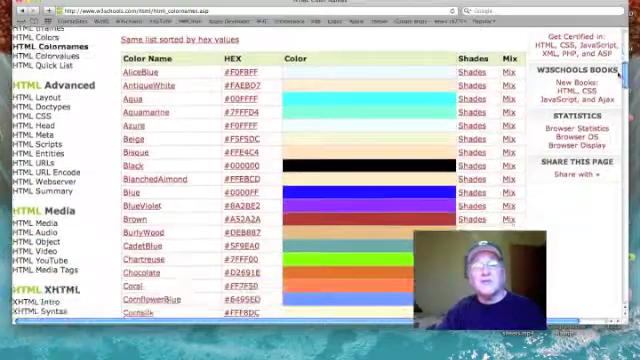
scroll("down", 3)
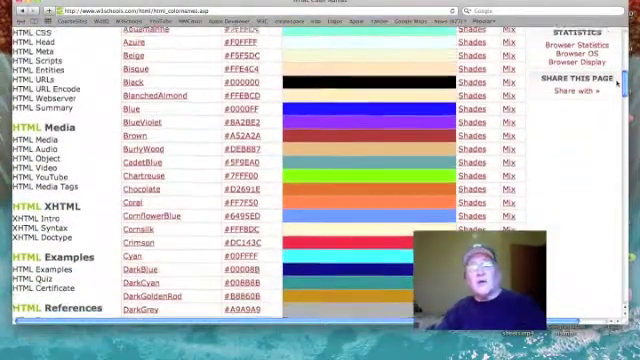
scroll("down", 3)
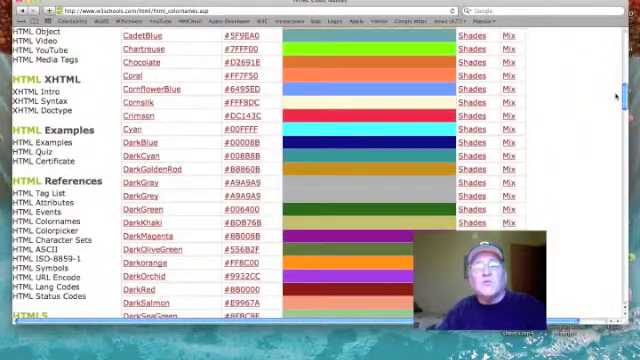
scroll("down", 3)
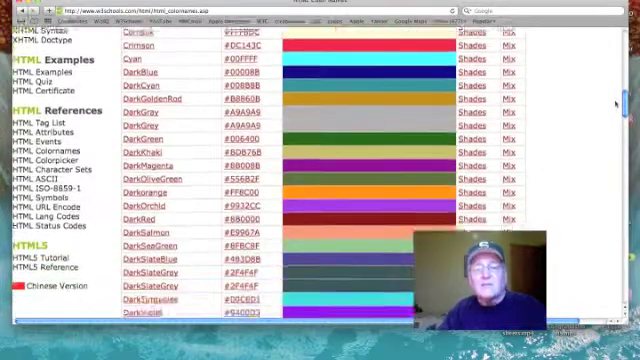
scroll("down", 3)
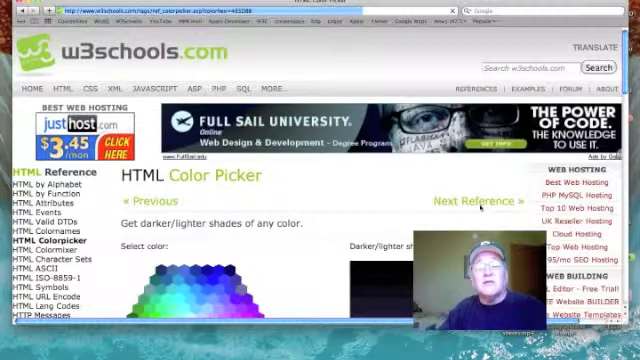
Look through the Color Picker's darker and lighter shades of DarkSlateBlue before going back.
scroll("down", 3)
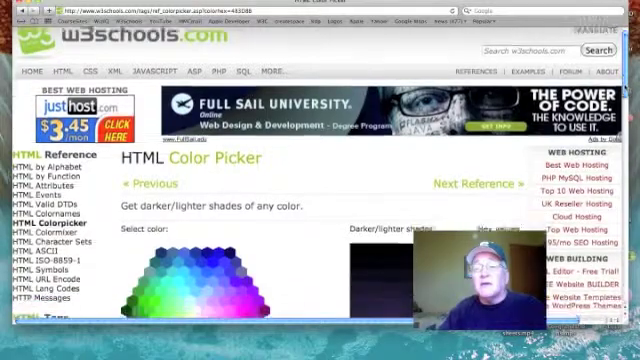
scroll("down", 3)
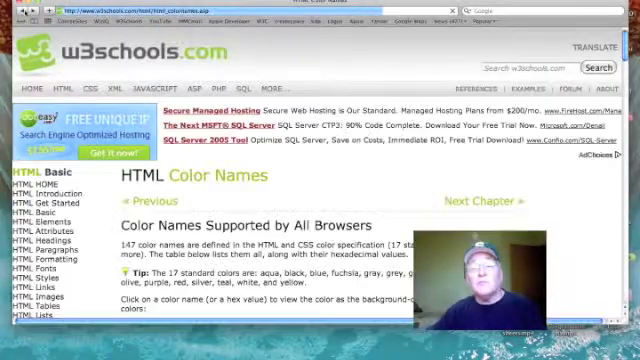
Scroll the Color Mixer page to the gradient blending #FFFFFF with #483D8B.
scroll("down", 3)
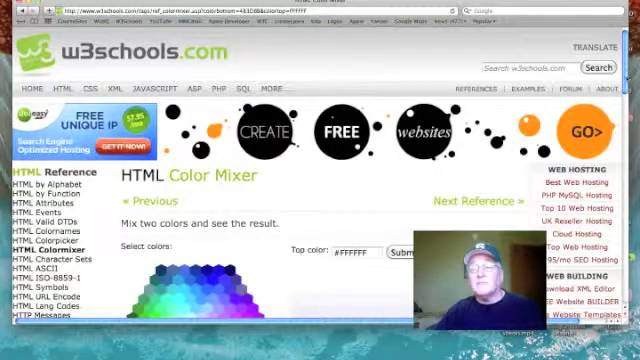
scroll("down", 3)
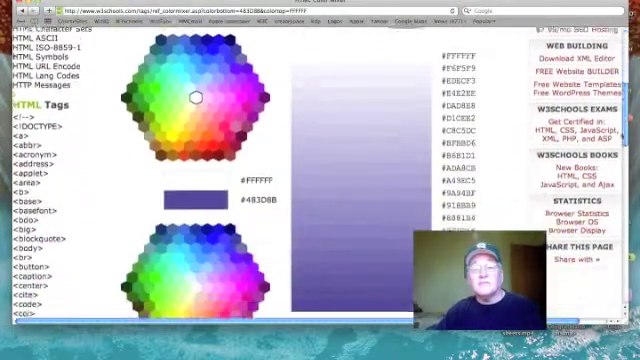